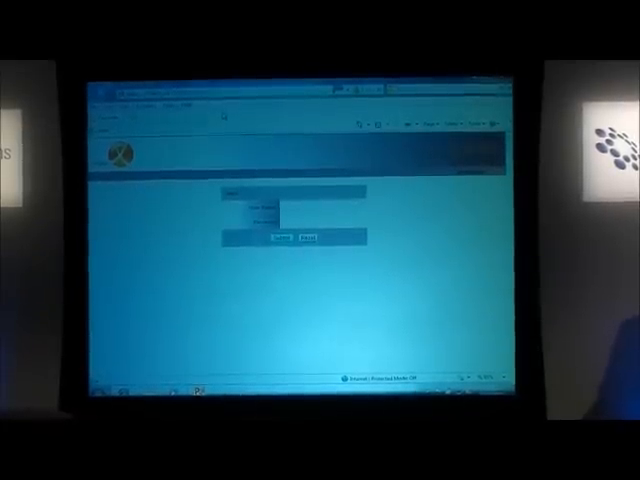
- Submit the user name and password on the Energy Probe login page
left_click(278, 236)
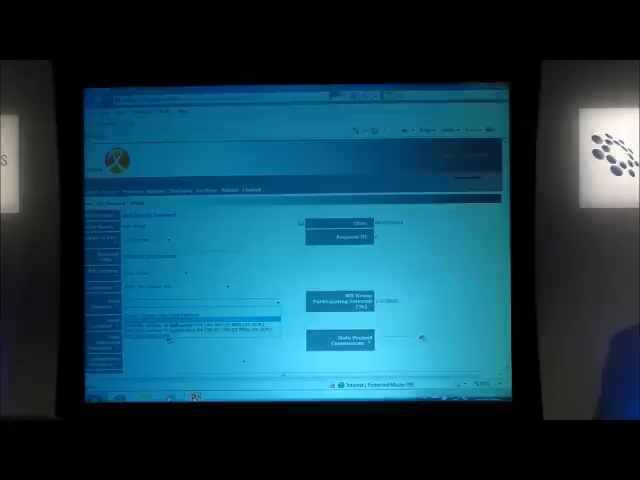
- Pick a value from a dropdown list in the AFE request form
left_click(230, 290)
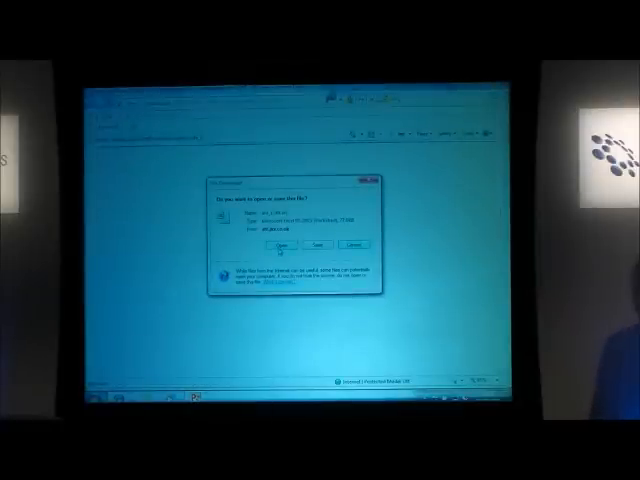
- Choose Open in the File Download dialog to open the Excel worksheet
left_click(274, 243)
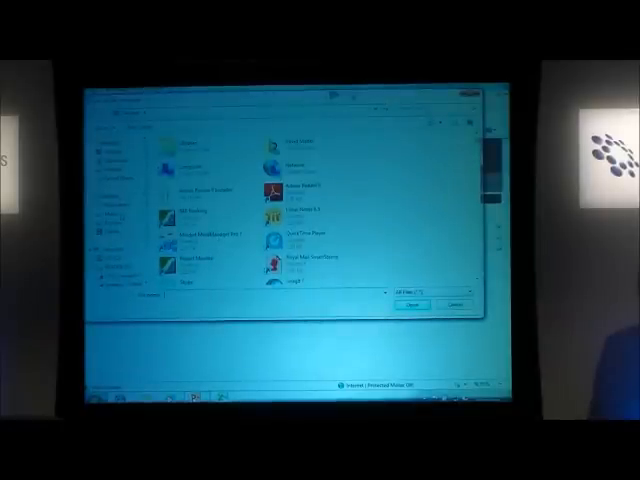
- Click Browse to bring up the Open file dialog
left_click(410, 303)
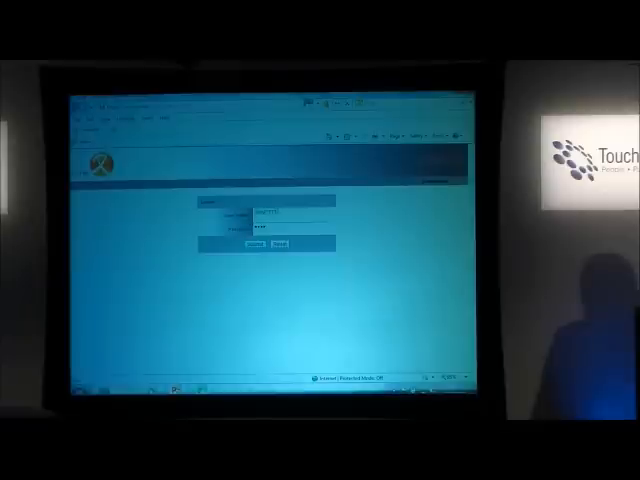
- Submit the approver's credentials on the XMPro login page
left_click(253, 243)
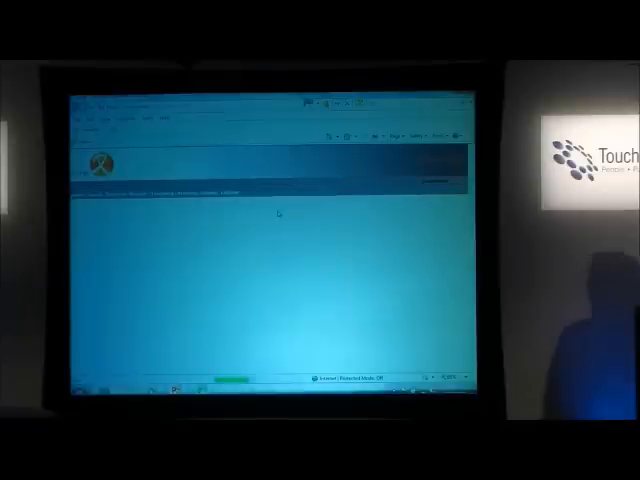